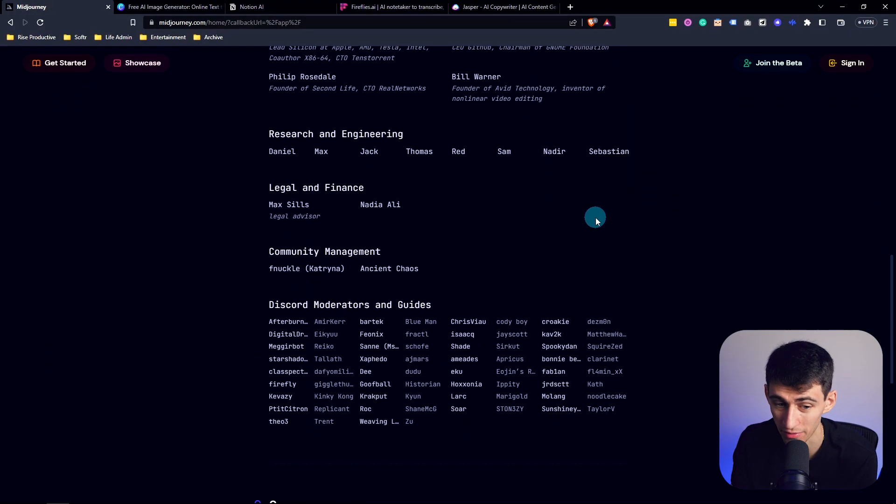
Go to Midjourney's Community Showcase page showing recent AI-generated images and prompts.
{"action": "left_click", "coordinate": [142, 63]}
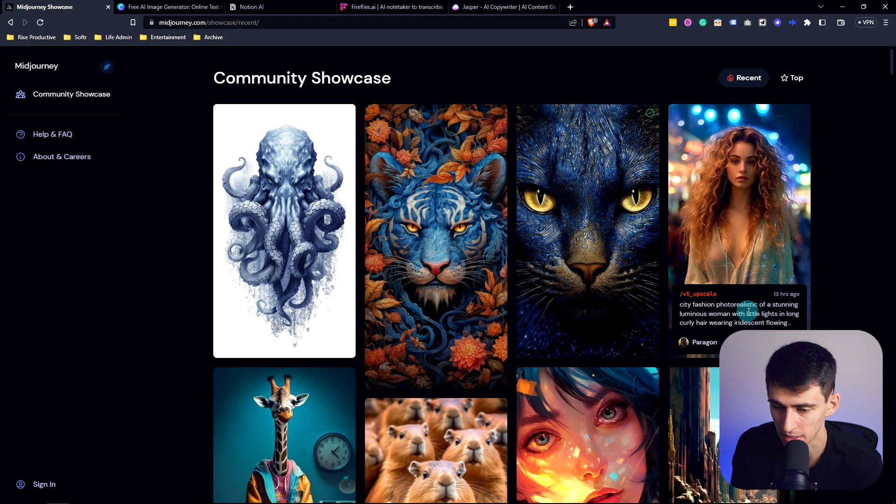
Browse the showcase, then authorize the Midjourney Bot on Discord to sign in.
{"action": "scroll", "scroll_direction": "down", "scroll_amount": 3}
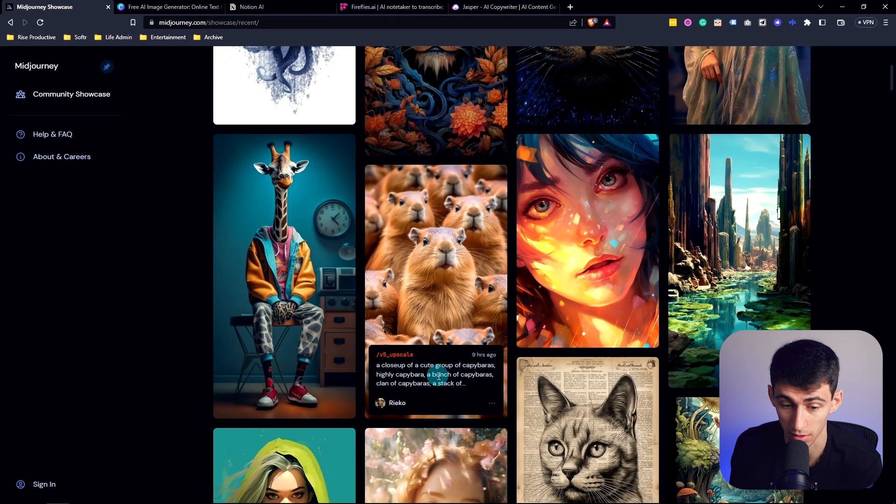
{"action": "scroll", "scroll_direction": "down", "scroll_amount": 3}
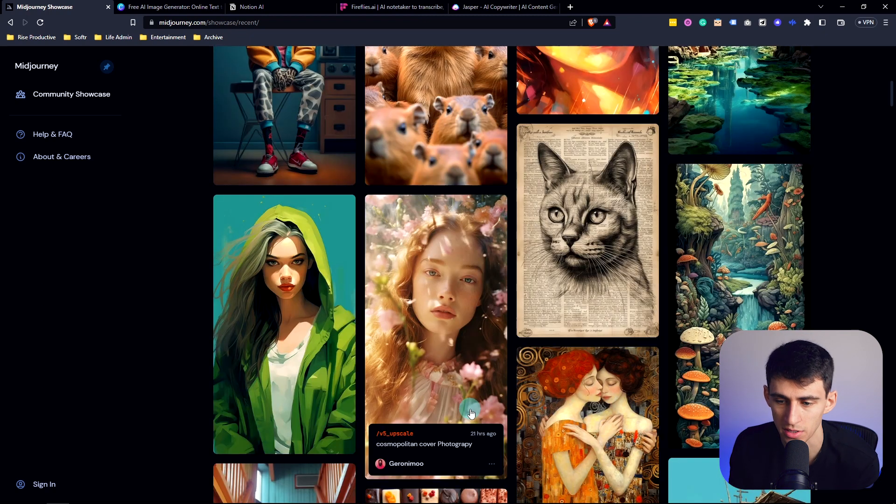
{"action": "scroll", "scroll_direction": "down", "scroll_amount": 3}
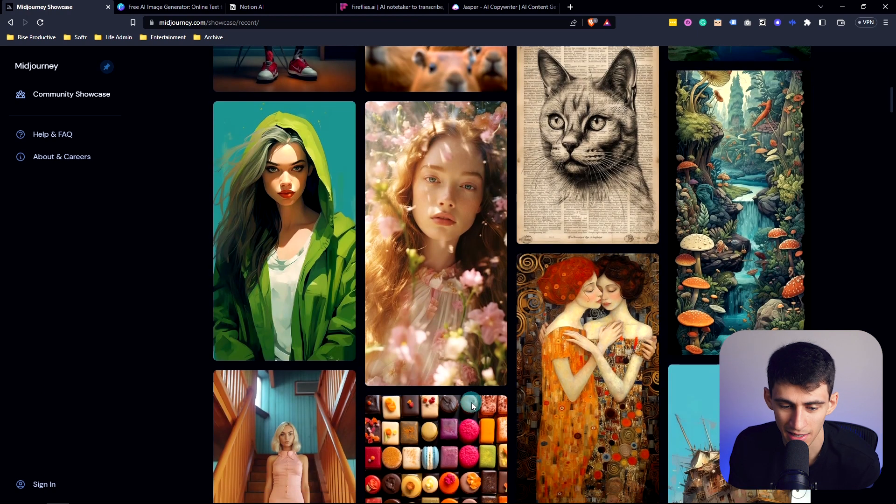
{"action": "scroll", "scroll_direction": "down", "scroll_amount": 3}
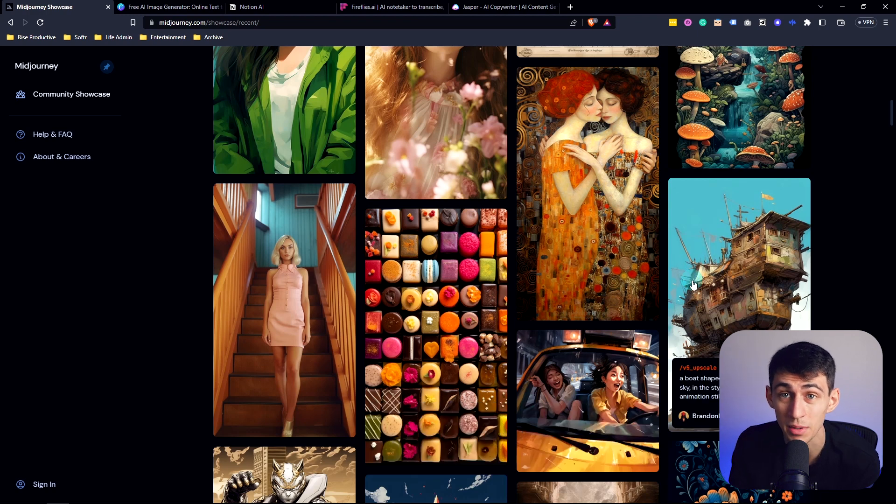
{"action": "scroll", "scroll_direction": "down", "scroll_amount": 3}
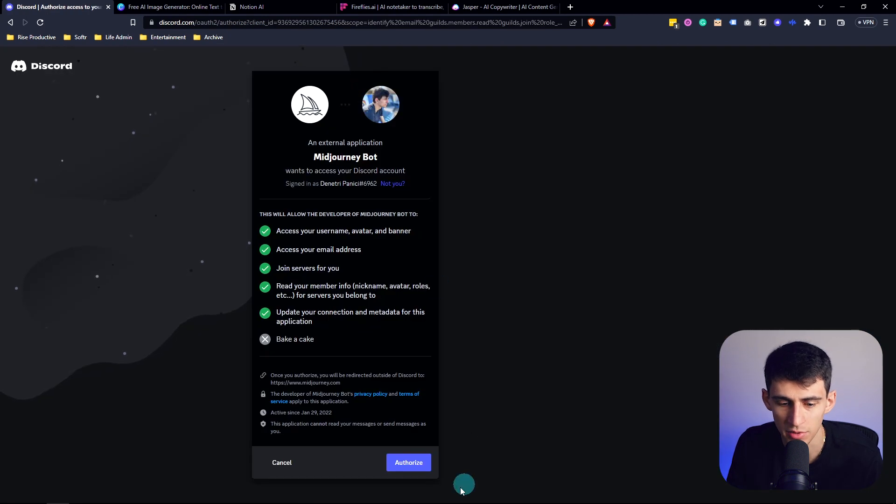
{"action": "left_click", "coordinate": [408, 462]}
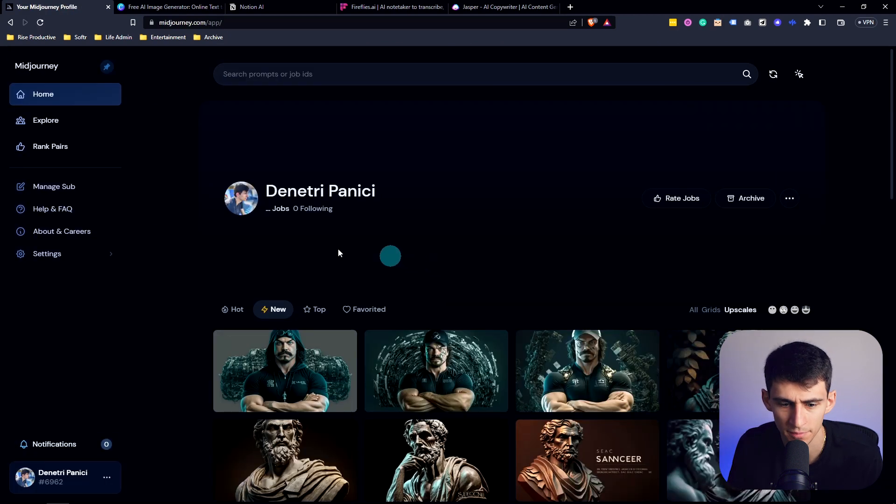
Scroll the Midjourney profile gallery to its end, then switch to Canva's Free AI Image Generator tab.
{"action": "scroll", "scroll_direction": "down", "scroll_amount": 3}
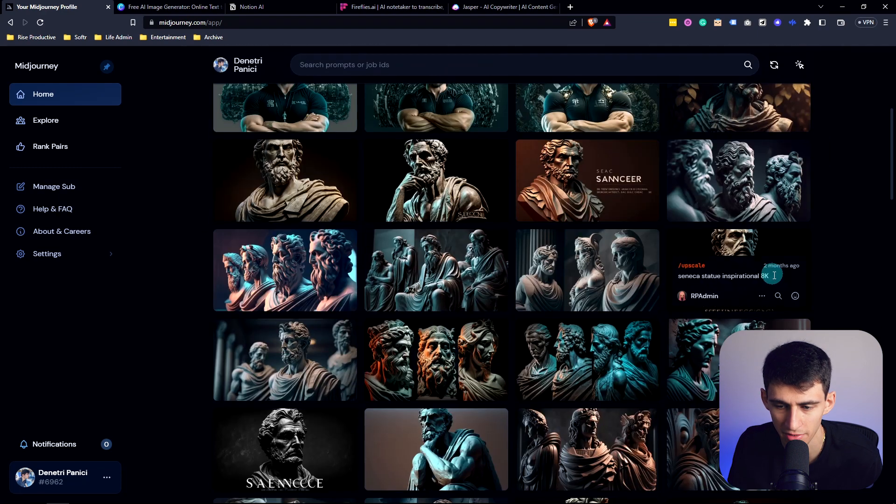
{"action": "scroll", "scroll_direction": "down", "scroll_amount": 3}
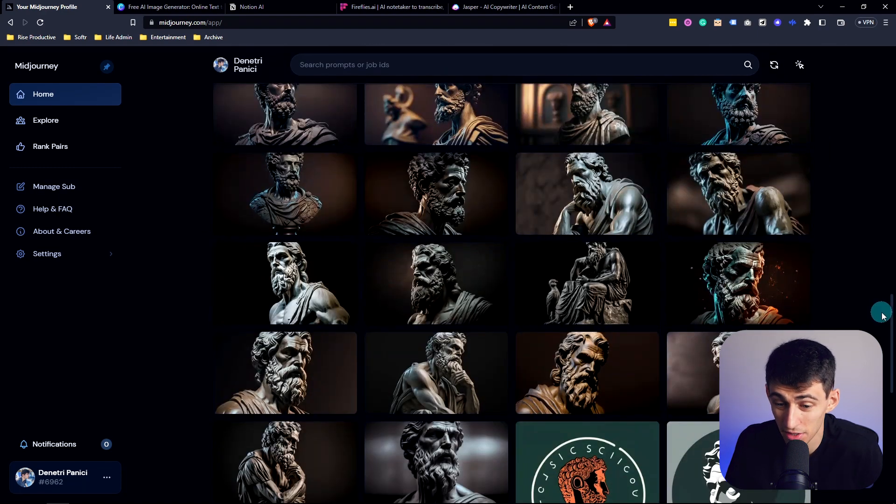
{"action": "scroll", "scroll_direction": "down", "scroll_amount": 3}
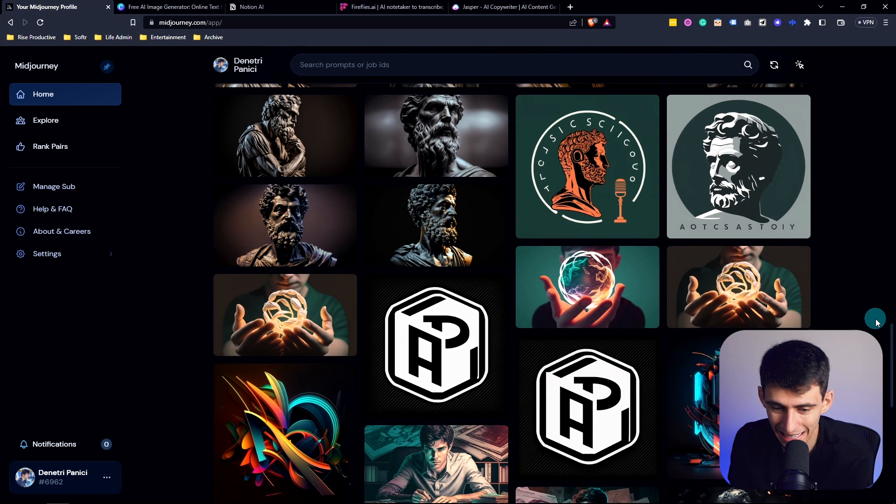
{"action": "scroll", "scroll_direction": "down", "scroll_amount": 3}
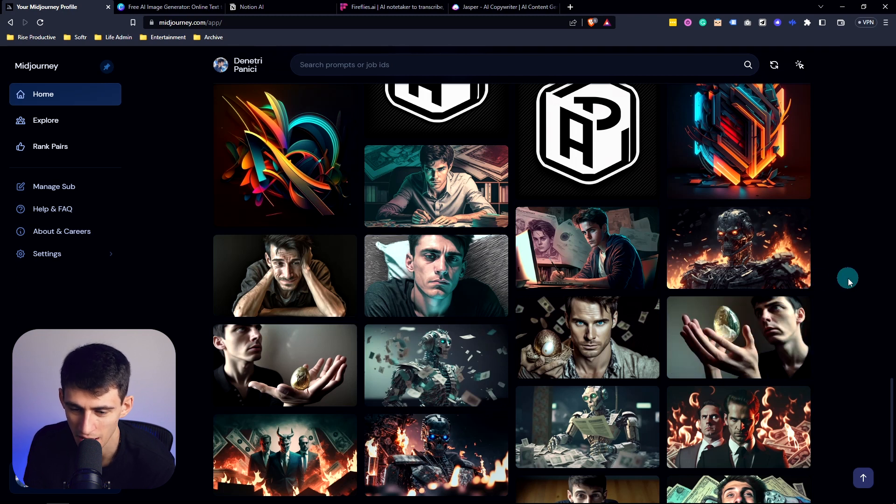
{"action": "scroll", "scroll_direction": "down", "scroll_amount": 3}
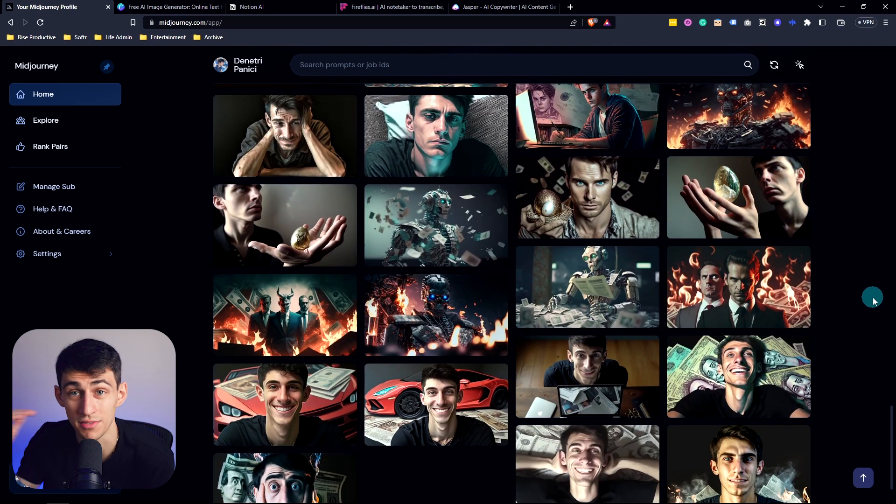
{"action": "scroll", "scroll_direction": "down", "scroll_amount": 3}
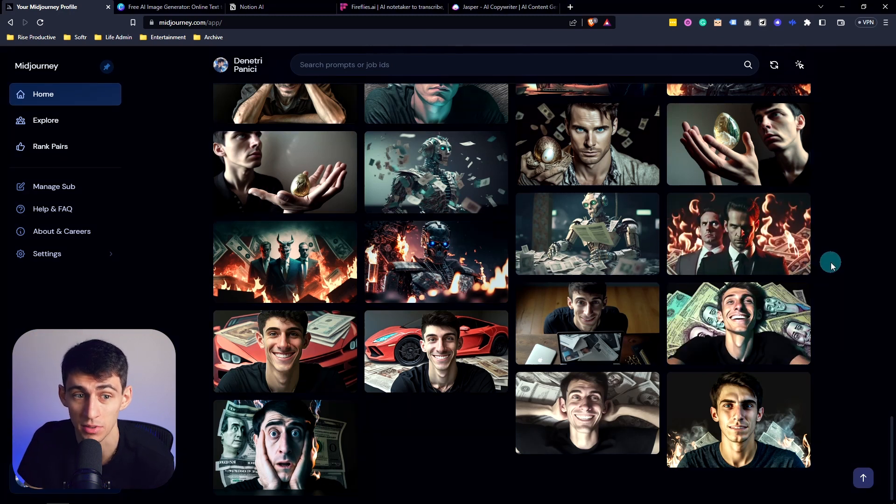
{"action": "left_click", "coordinate": [168, 7]}
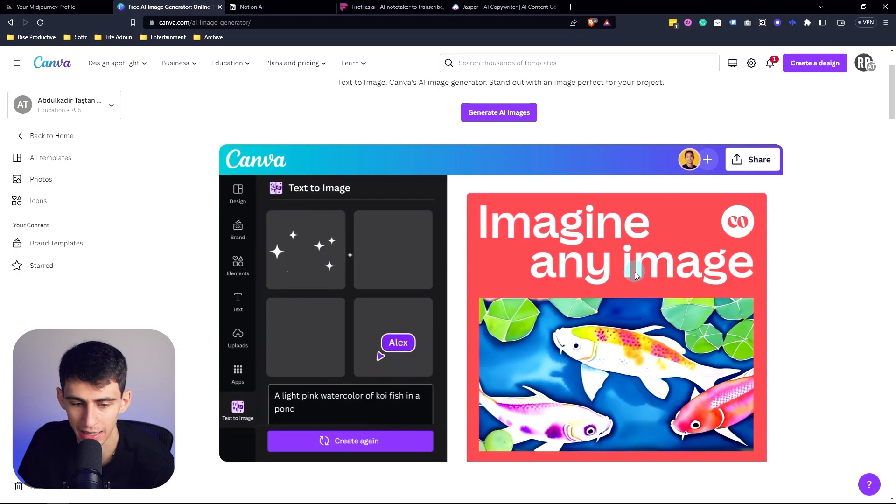
Scroll through the Text to Image demo and introduction, ending on Canva's home dashboard.
{"action": "scroll", "scroll_direction": "down", "scroll_amount": 3}
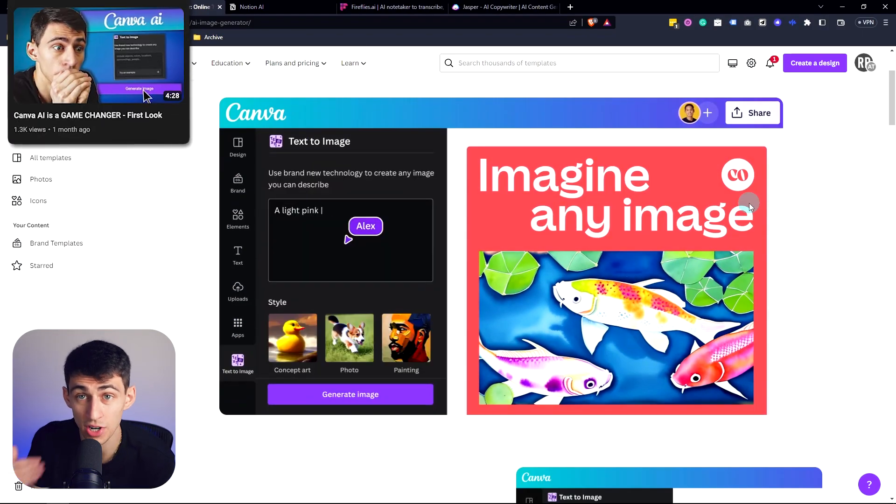
{"action": "left_click", "coordinate": [350, 394]}
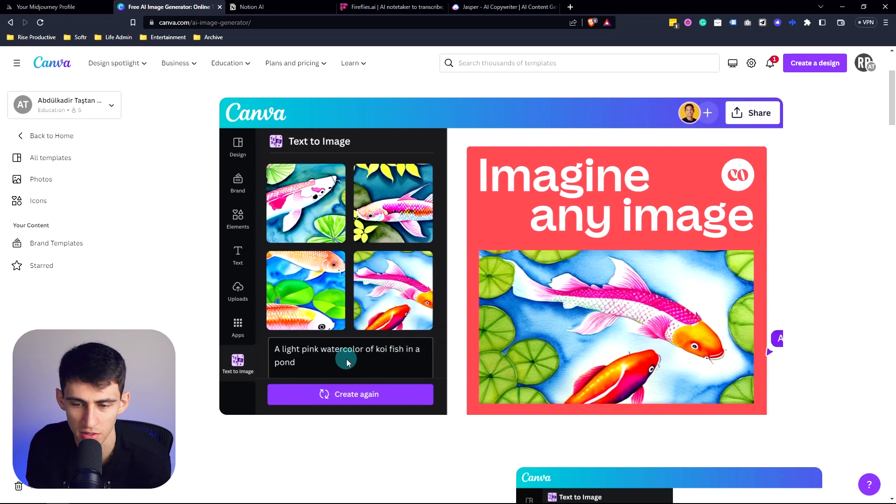
{"action": "scroll", "scroll_direction": "down", "scroll_amount": 3}
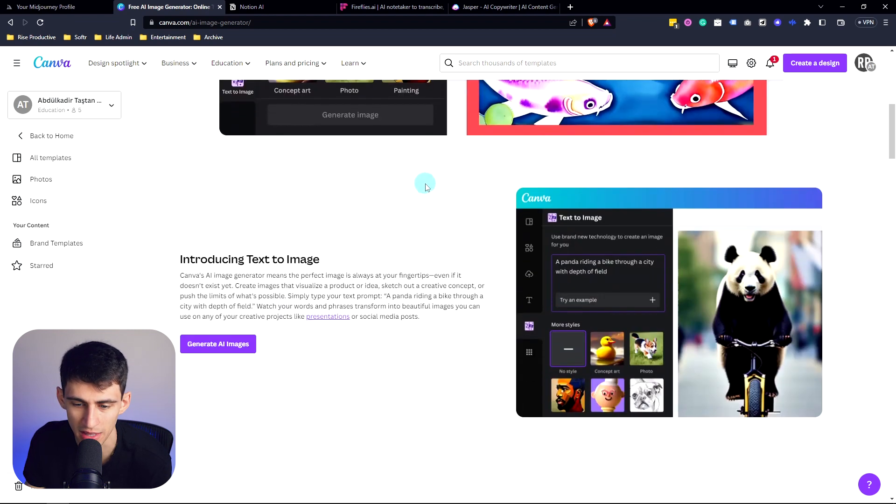
{"action": "scroll", "scroll_direction": "down", "scroll_amount": 3}
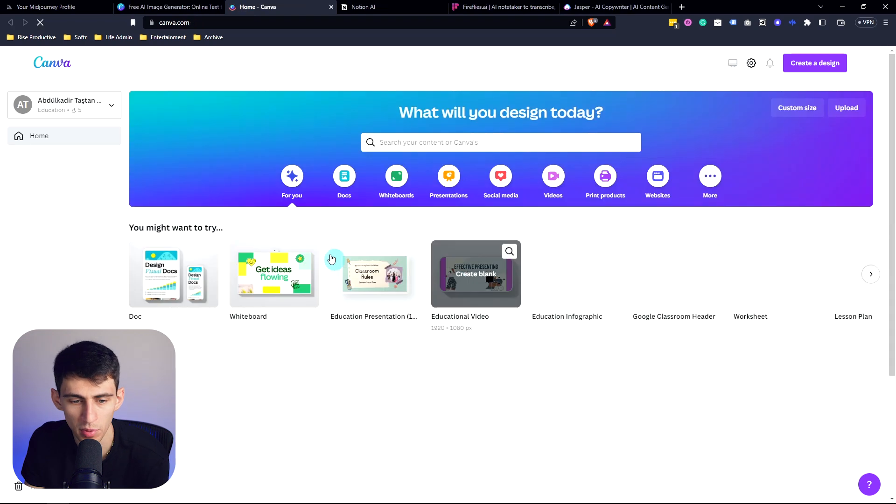
Create a blank Education Presentation and show the Canva Assistant's recommended actions.
{"action": "left_click", "coordinate": [475, 274]}
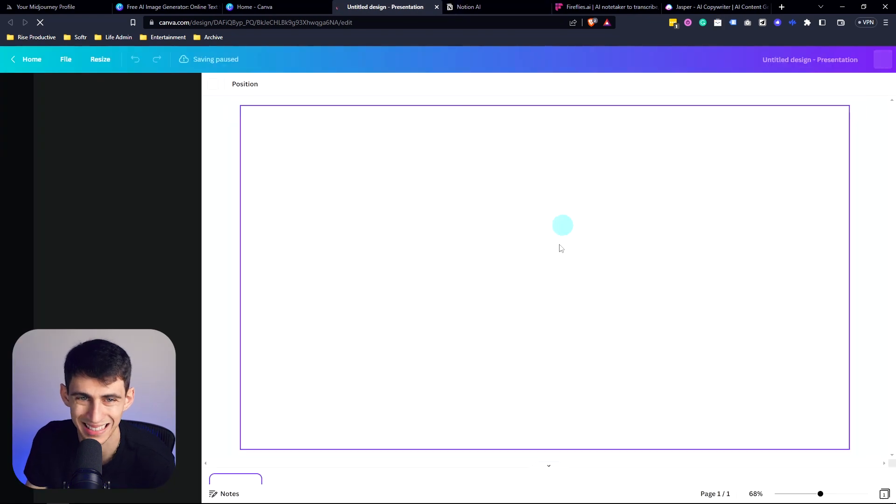
{"action": "left_click", "coordinate": [830, 452]}
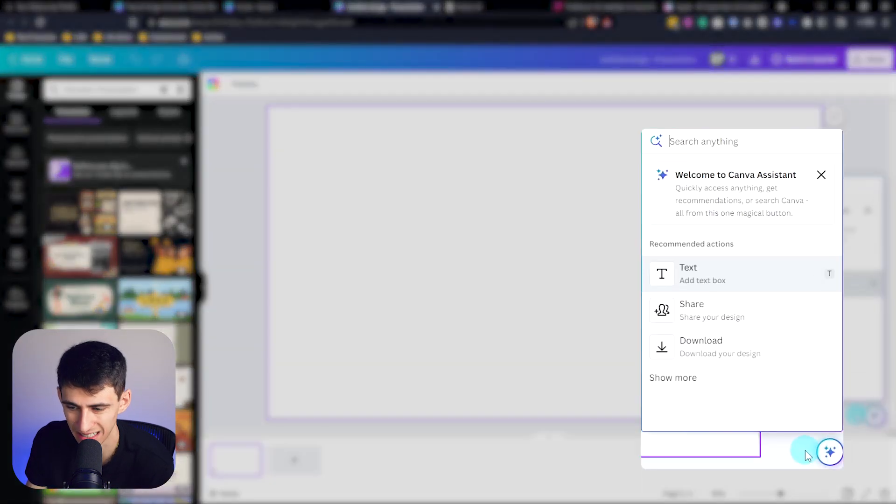
{"action": "mouse_move", "coordinate": [812, 262]}
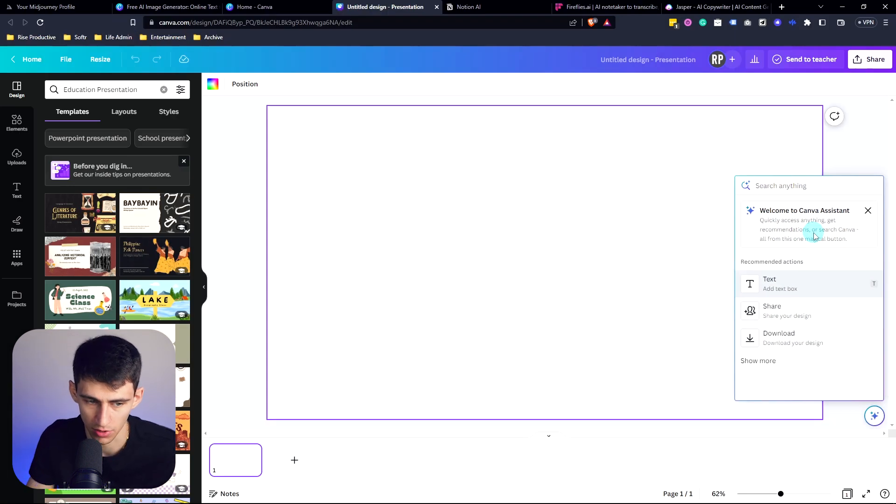
Apply the 'school pre' Back to School template, select its children picture, and show Apps.
{"action": "type", "text": "school pre"}
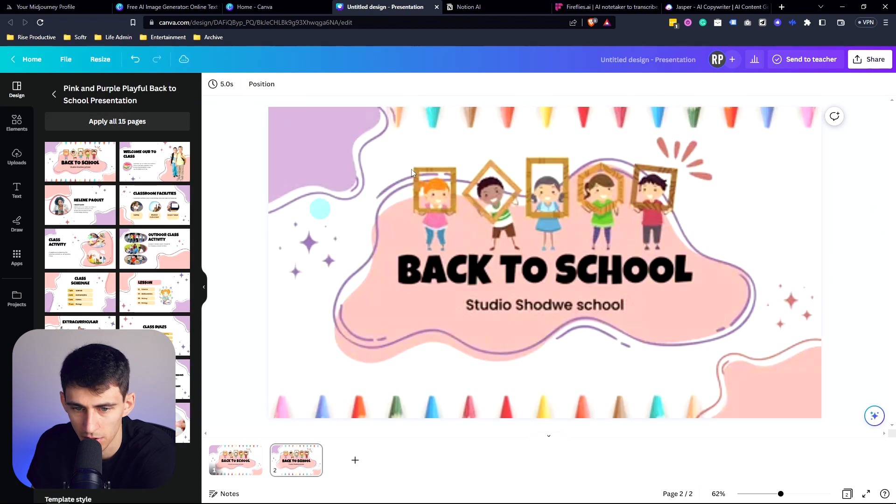
{"action": "left_click", "coordinate": [543, 257]}
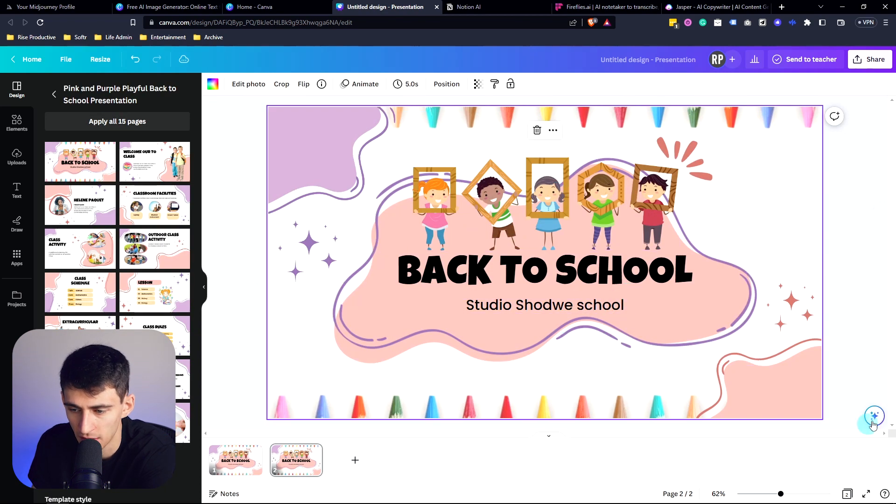
{"action": "left_click", "coordinate": [873, 415]}
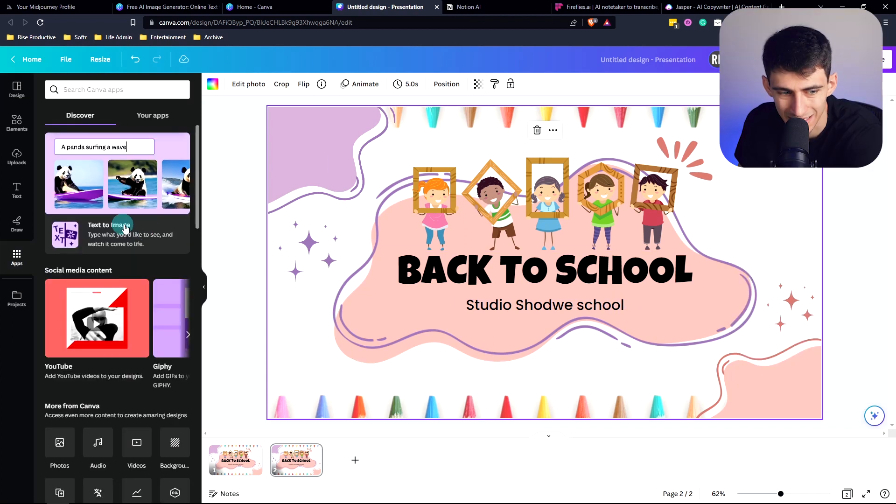
Generate 'school' kids images, delete the filmic result, and regenerate in Watercolor style.
{"action": "left_click", "coordinate": [97, 234]}
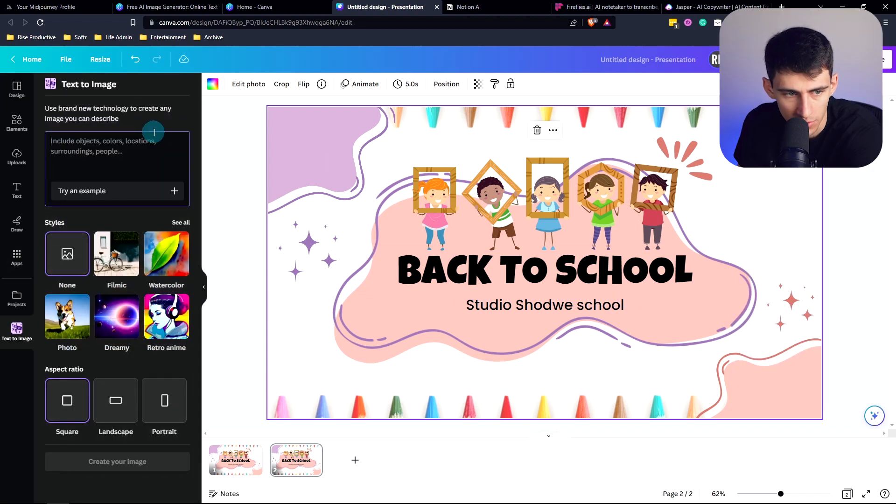
{"action": "type", "text": "school kids having fun"}
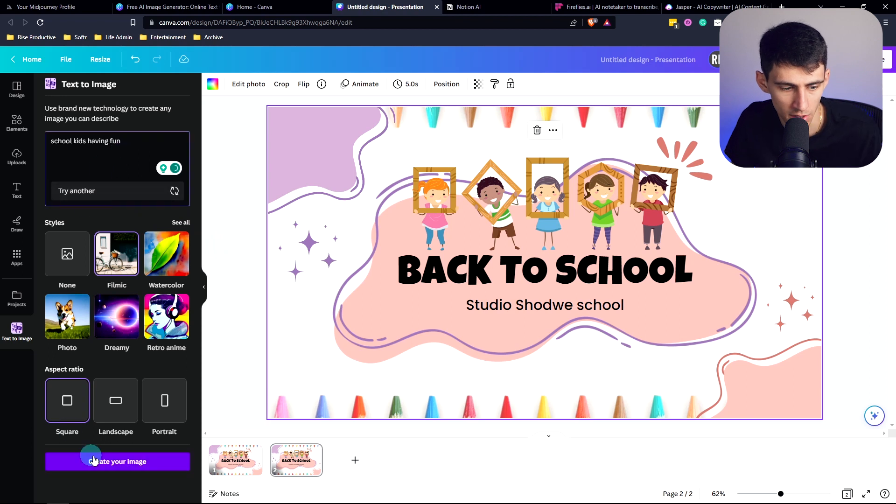
{"action": "left_click", "coordinate": [117, 461]}
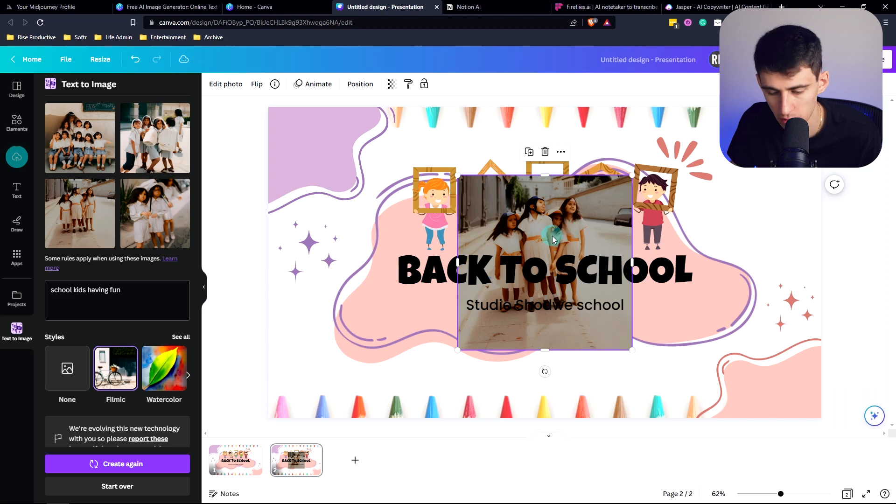
{"action": "left_click", "coordinate": [17, 157]}
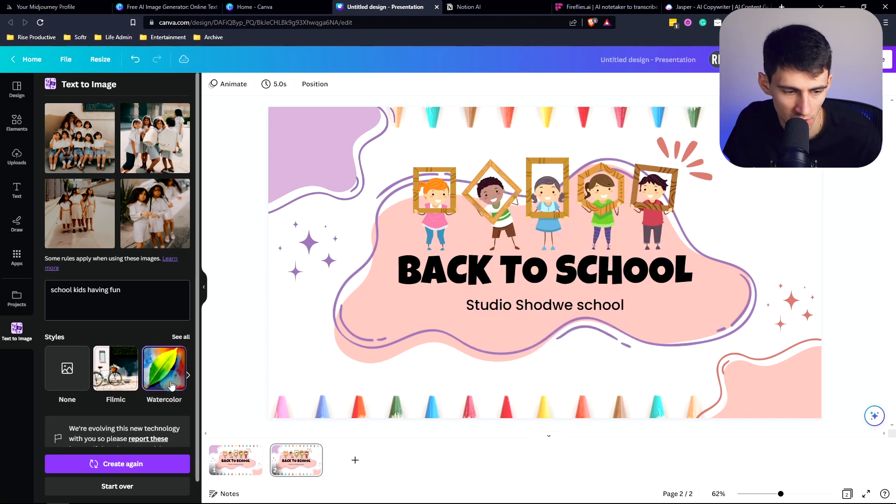
{"action": "left_click", "coordinate": [116, 464]}
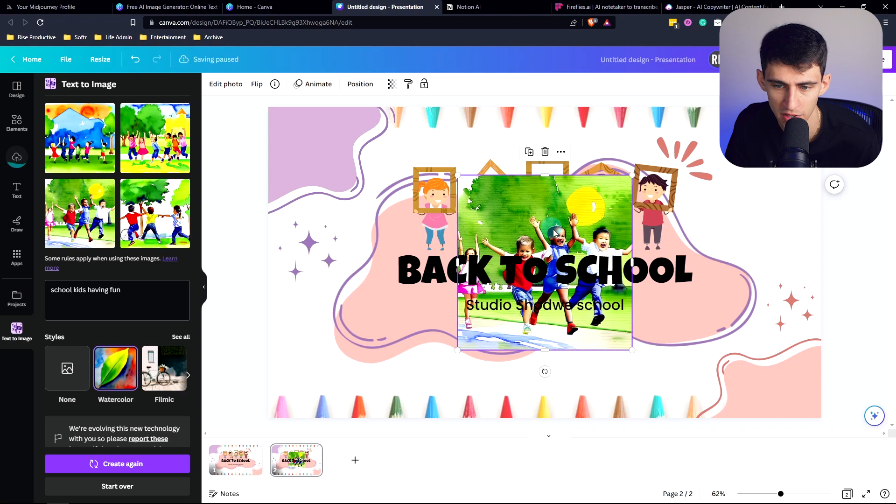
{"action": "left_click", "coordinate": [469, 7]}
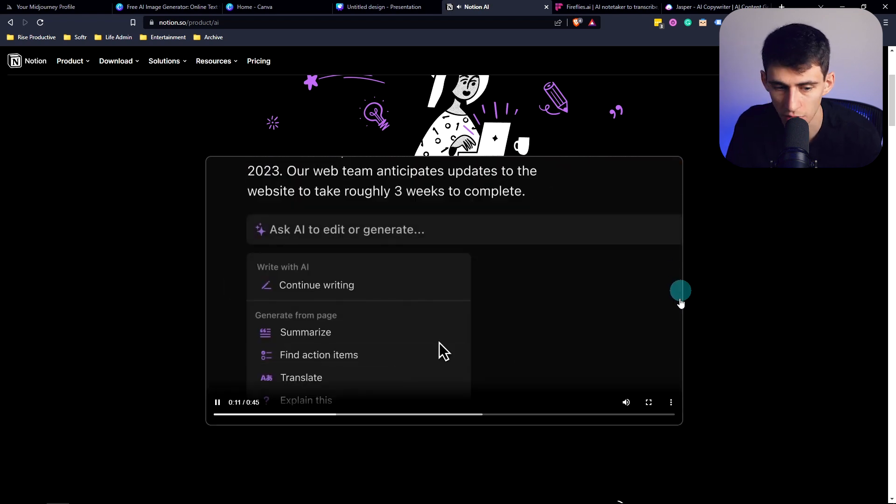
Watch Notion AI's product demo covering AI writing and tone-editing features.
{"action": "left_click", "coordinate": [318, 354]}
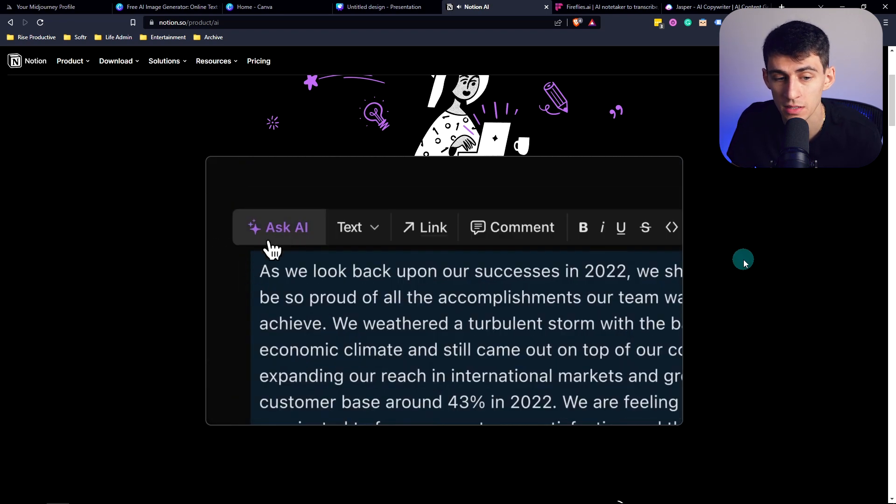
{"action": "left_click", "coordinate": [286, 227]}
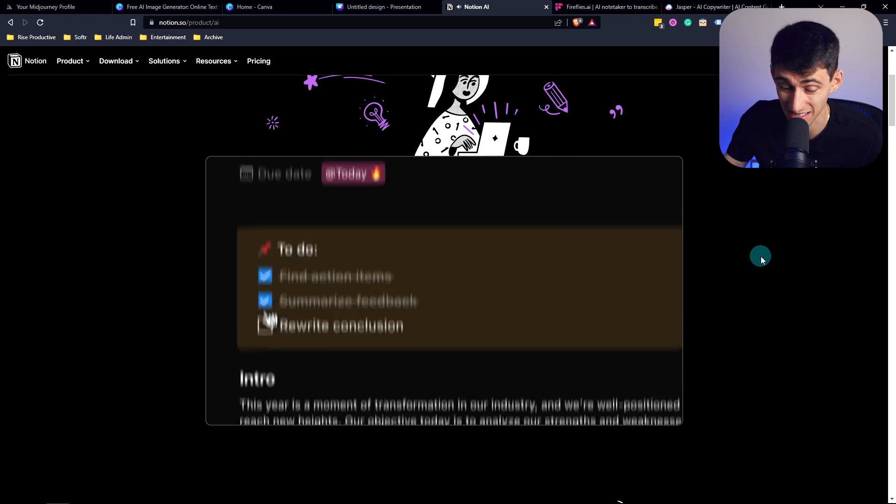
{"action": "left_click", "coordinate": [265, 350]}
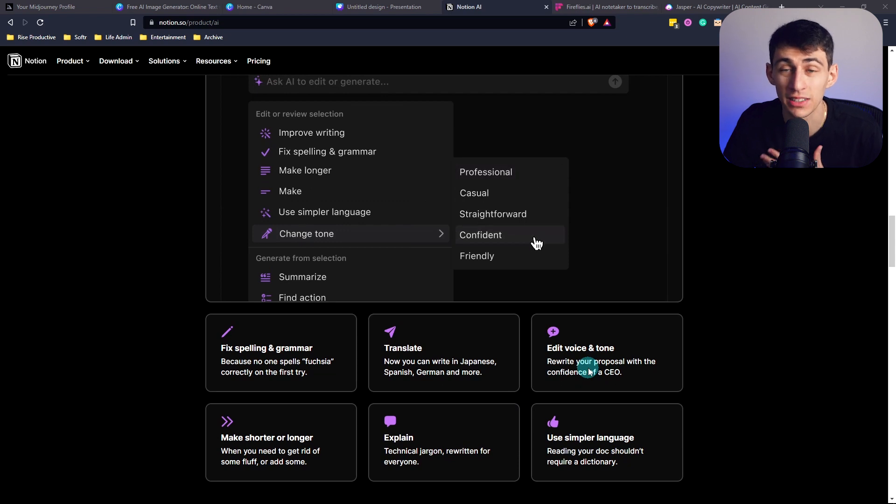
{"action": "left_click", "coordinate": [480, 235]}
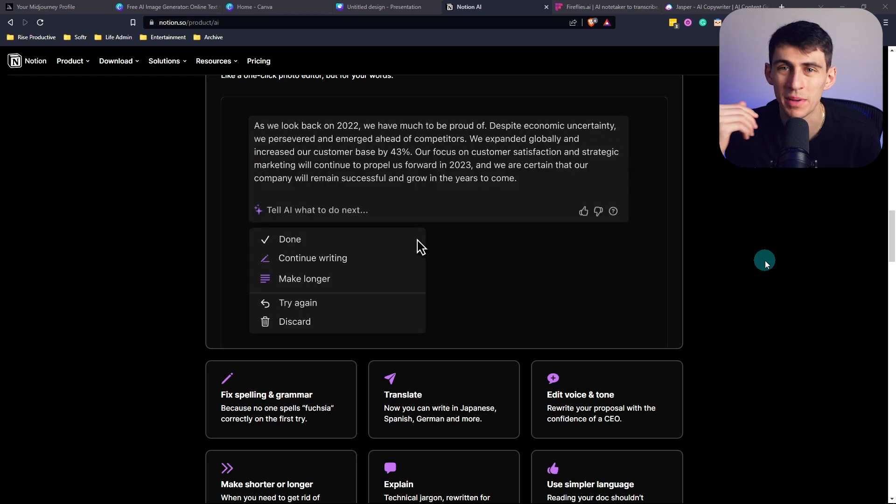
{"action": "left_click", "coordinate": [298, 302]}
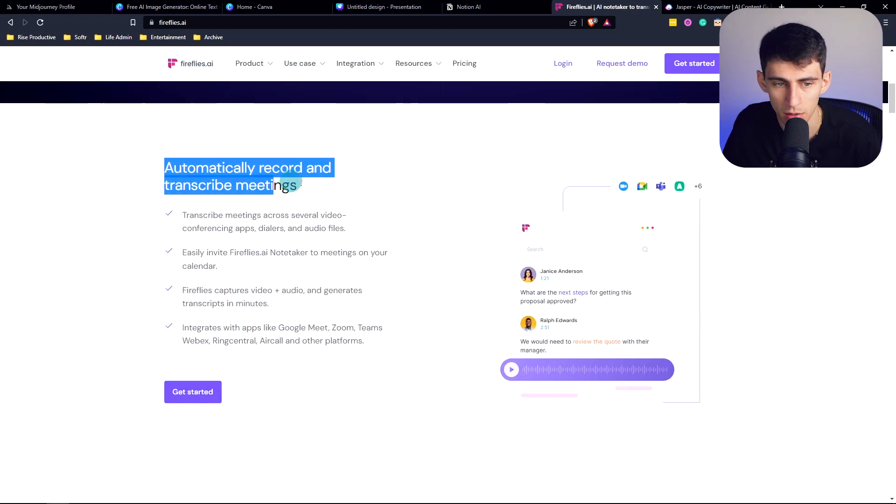
Scroll past Fireflies.ai's recording, transcription and AI search feature sections.
{"action": "scroll", "scroll_direction": "down", "scroll_amount": 3}
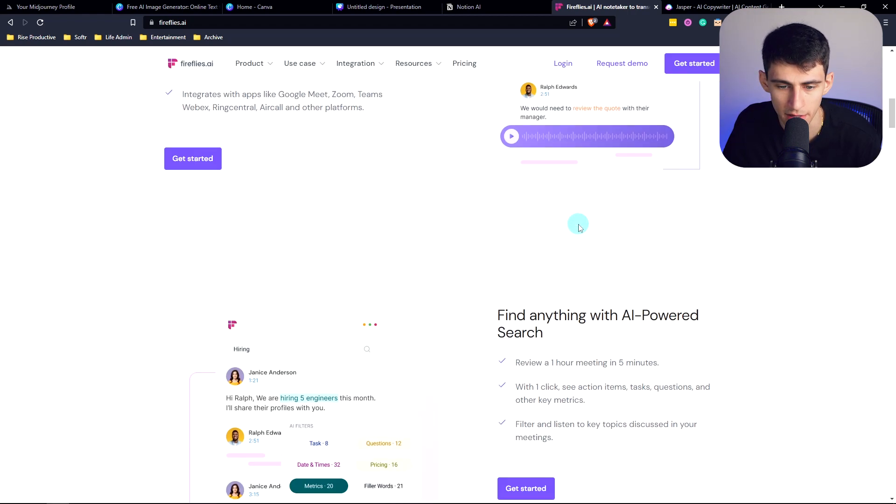
{"action": "scroll", "scroll_direction": "down", "scroll_amount": 3}
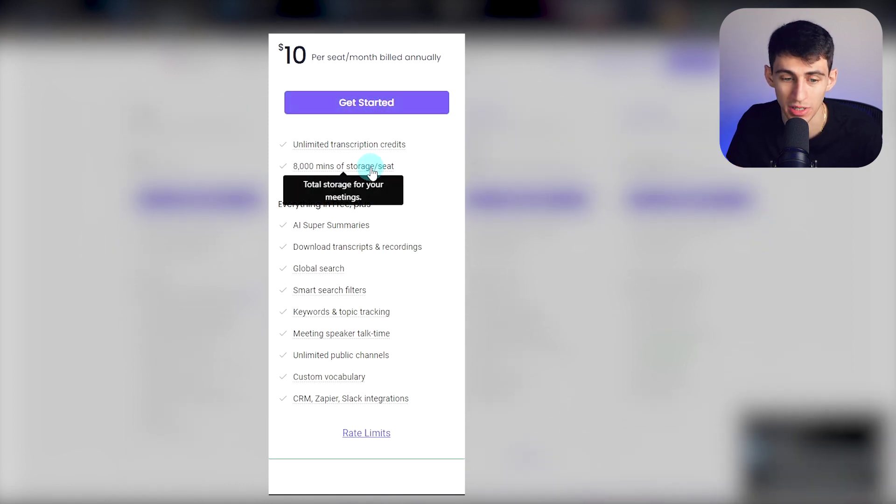
{"action": "mouse_move", "coordinate": [349, 224]}
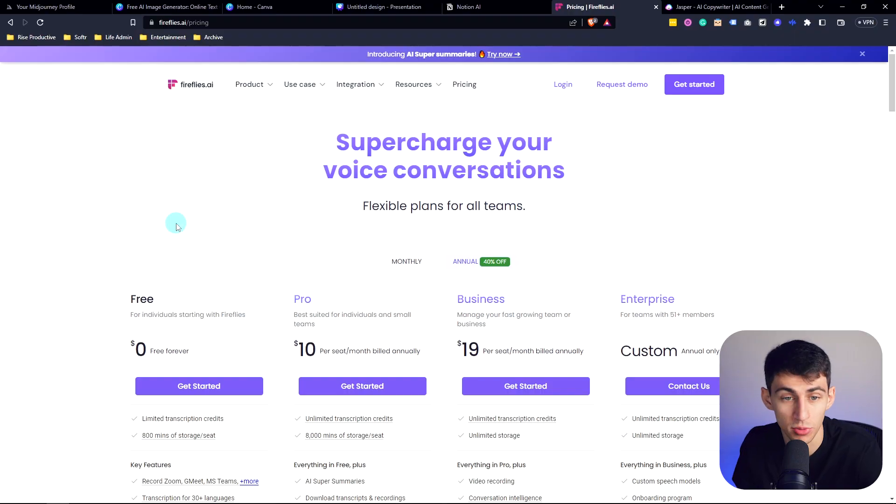
Review the Free, Pro, Business and Enterprise plan cards, then move to Jasper's site.
{"action": "scroll", "scroll_direction": "down", "scroll_amount": 3}
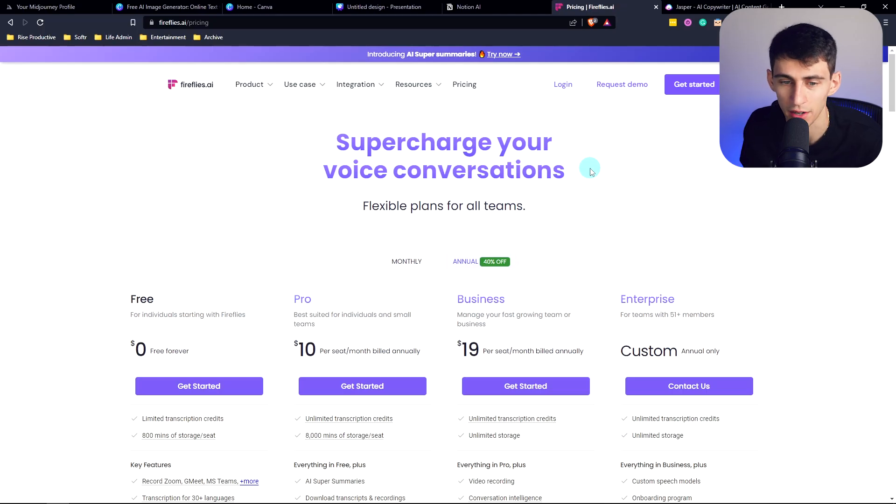
{"action": "mouse_move", "coordinate": [679, 190]}
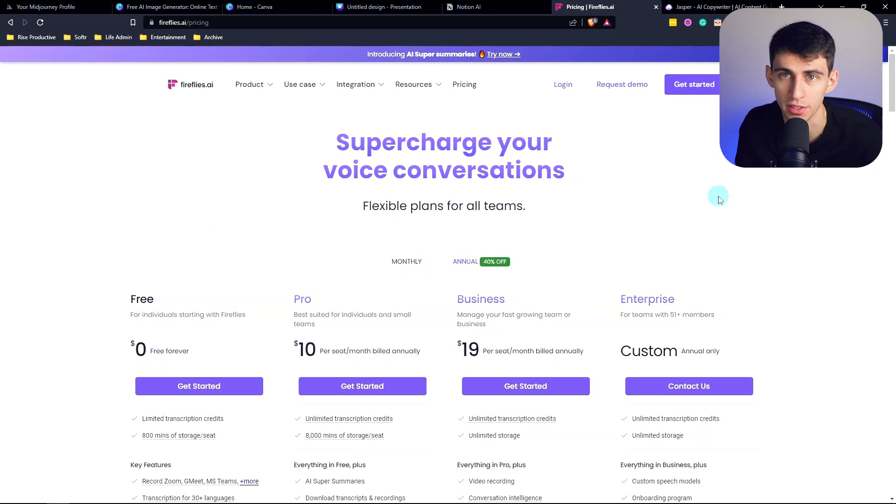
{"action": "left_click", "coordinate": [714, 7]}
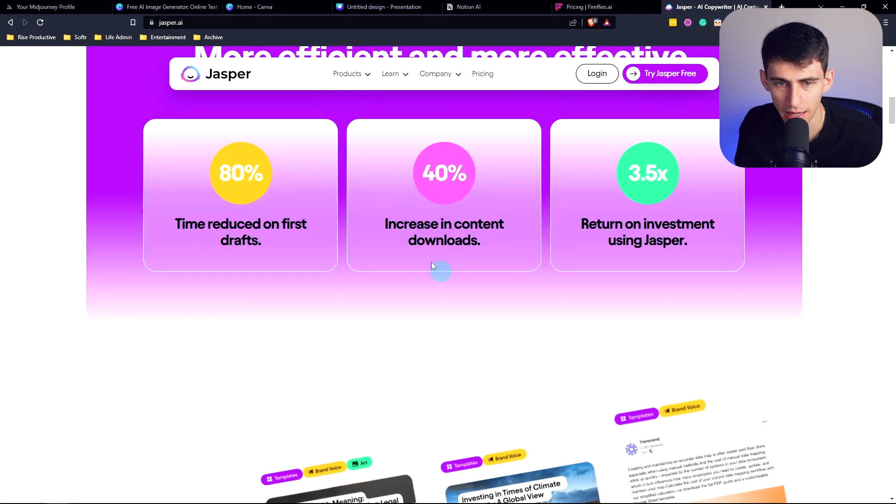
Scroll Jasper's homepage through the efficiency stats, customer content showcase and tone-of-voice demo.
{"action": "scroll", "scroll_direction": "down", "scroll_amount": 3}
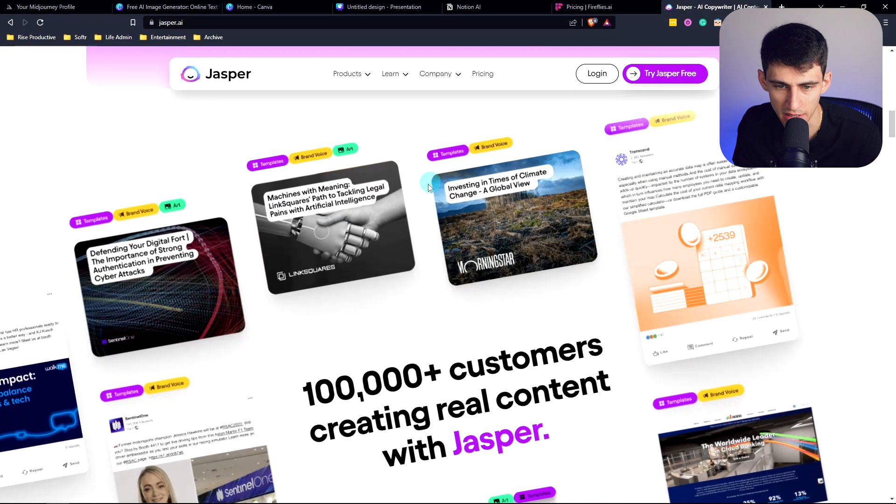
{"action": "scroll", "scroll_direction": "down", "scroll_amount": 3}
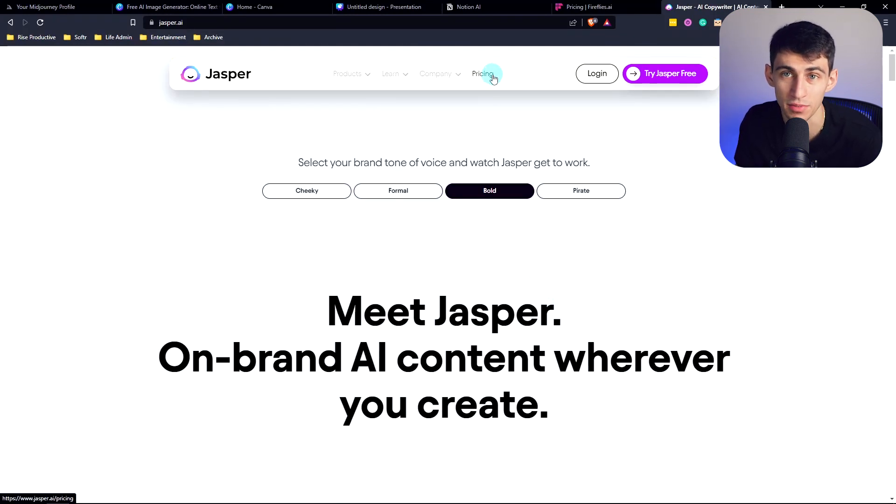
Review Jasper's pricing plans: Creator at $39, Teams at $99 and custom Business pricing.
{"action": "left_click", "coordinate": [482, 73]}
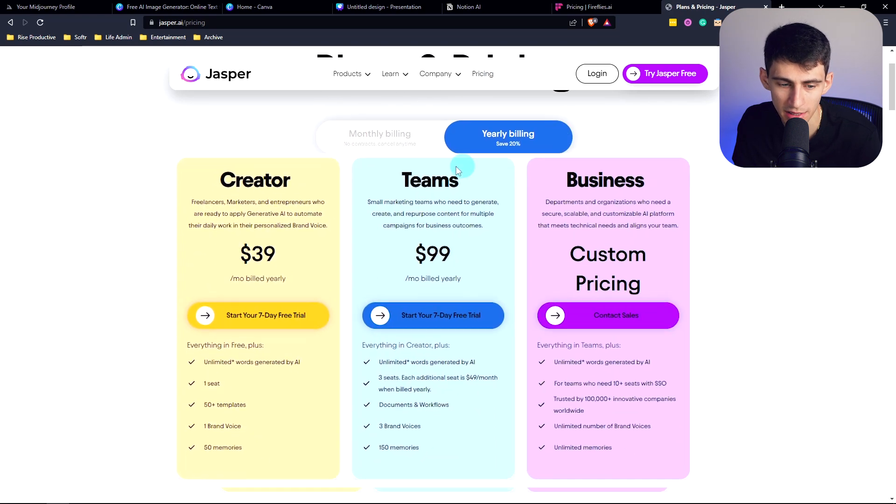
{"action": "scroll", "scroll_direction": "down", "scroll_amount": 3}
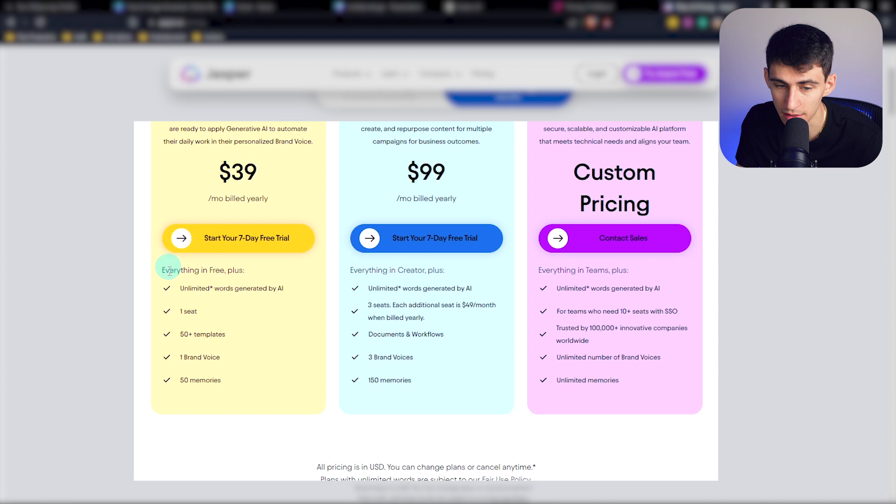
{"action": "scroll", "scroll_direction": "down", "scroll_amount": 3}
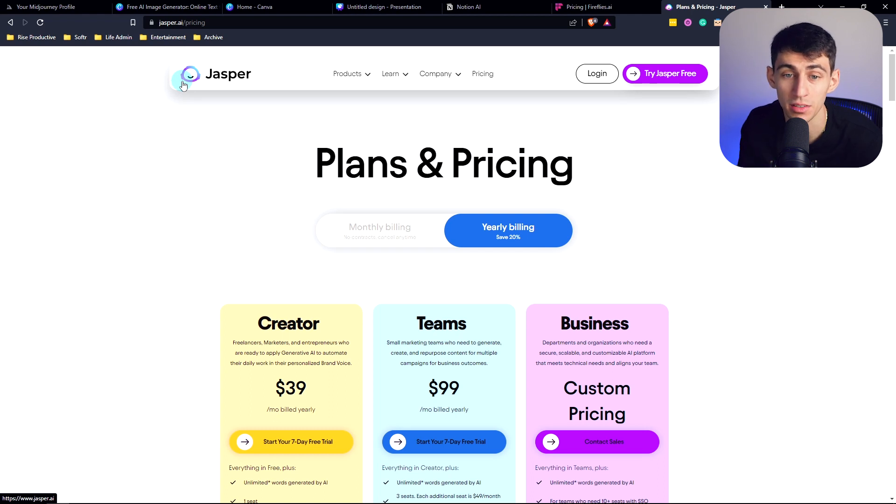
{"action": "left_click", "coordinate": [347, 74]}
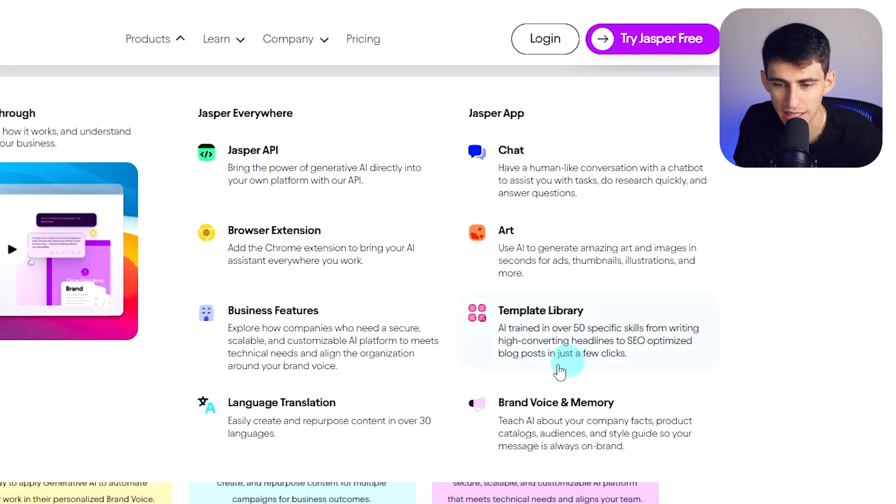
{"action": "mouse_move", "coordinate": [307, 203]}
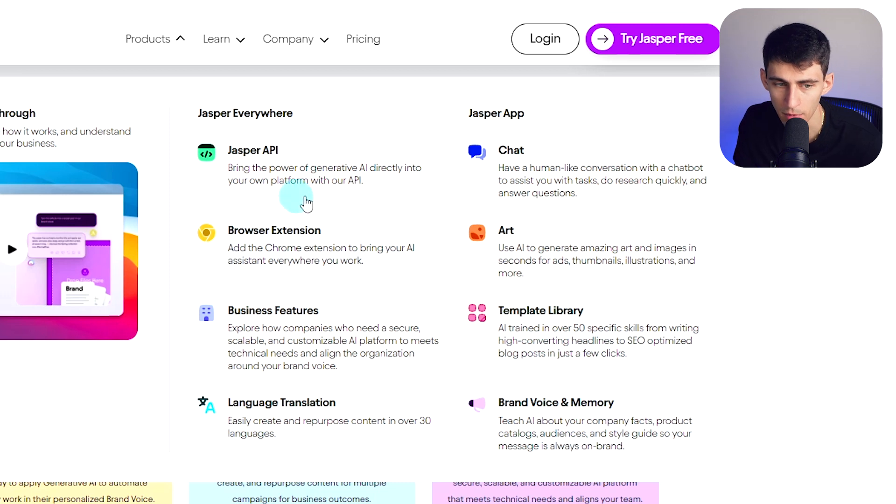
{"action": "mouse_move", "coordinate": [329, 166]}
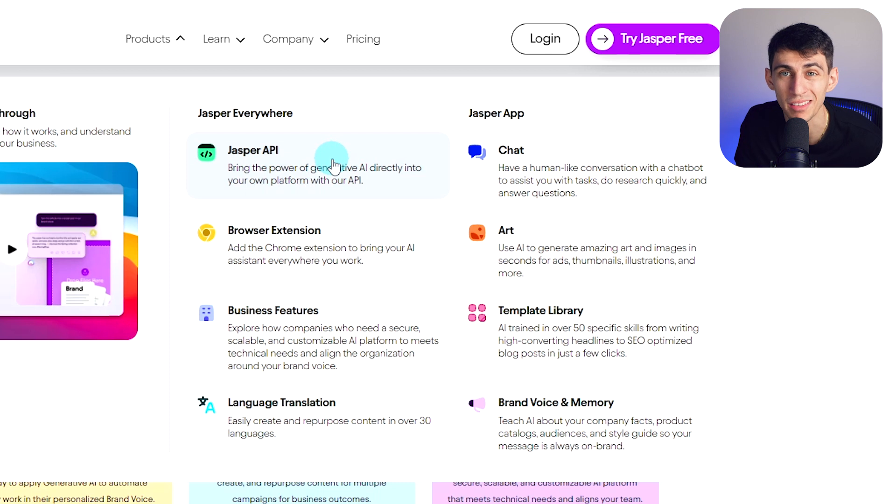
{"action": "left_click", "coordinate": [363, 38]}
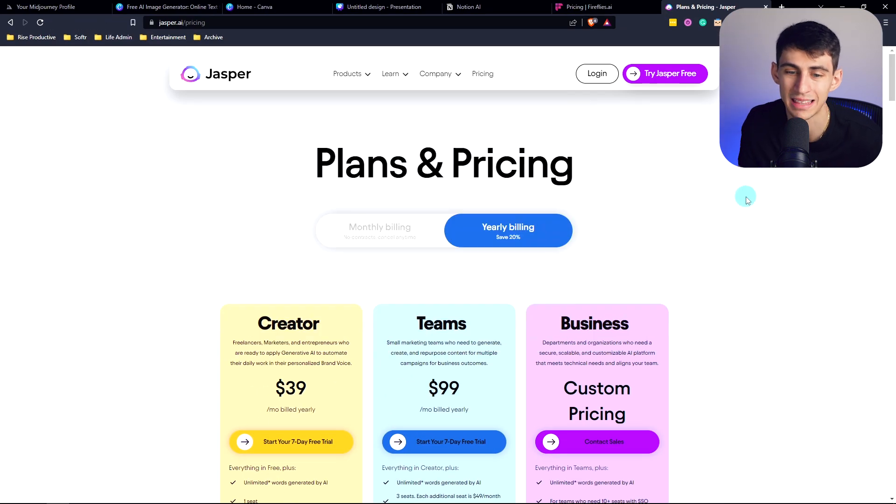